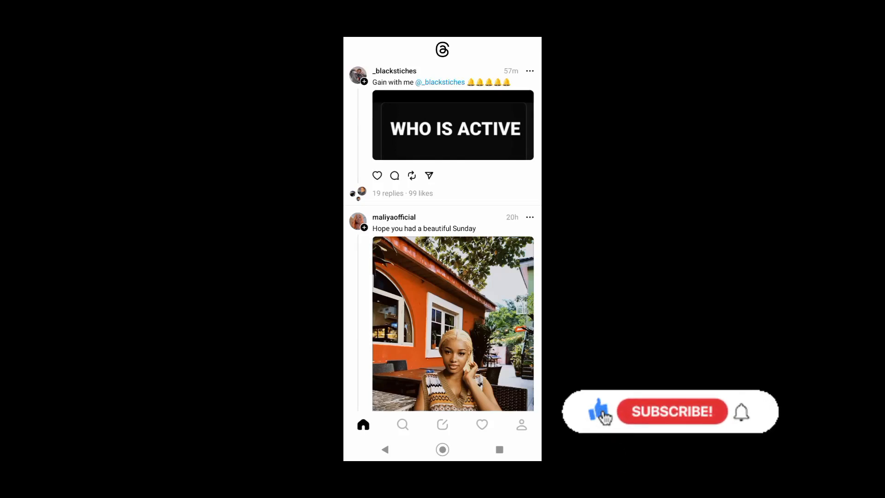
pyautogui.moveTo(655, 418)
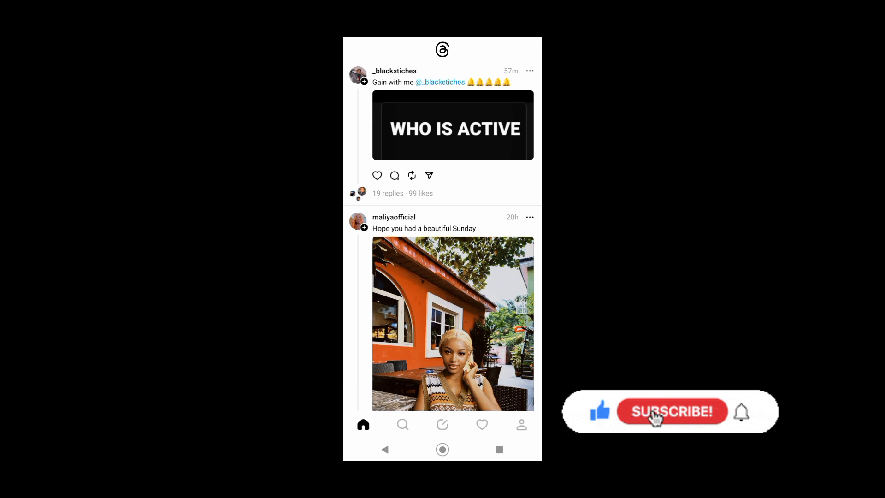
# Step: Go to your own Threads profile from the bottom bar and start sharing it
pyautogui.click(672, 411)
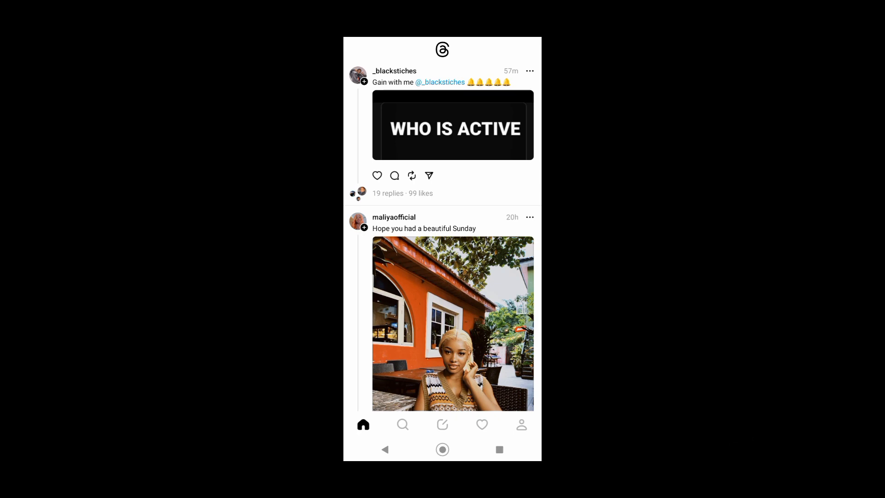
pyautogui.click(521, 425)
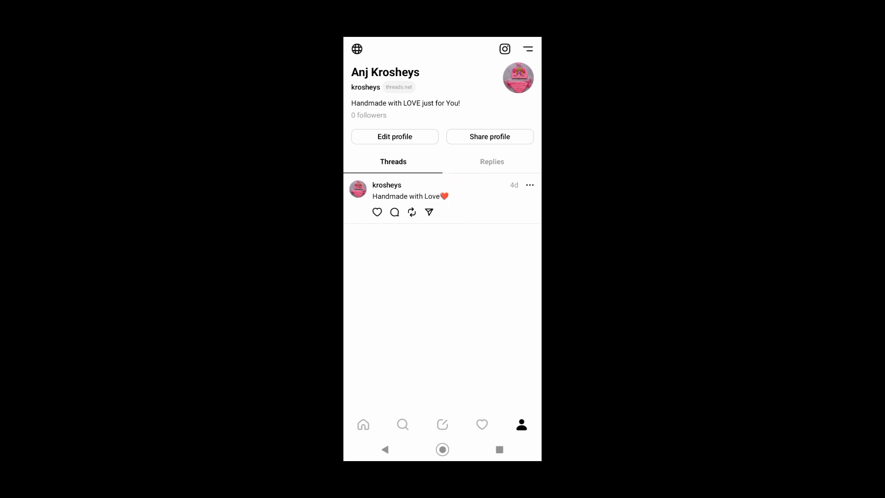
pyautogui.click(489, 136)
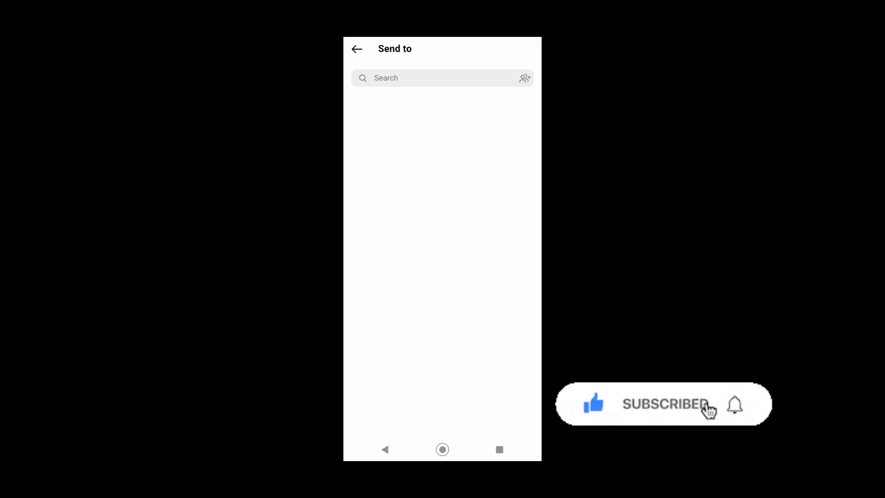
pyautogui.moveTo(735, 406)
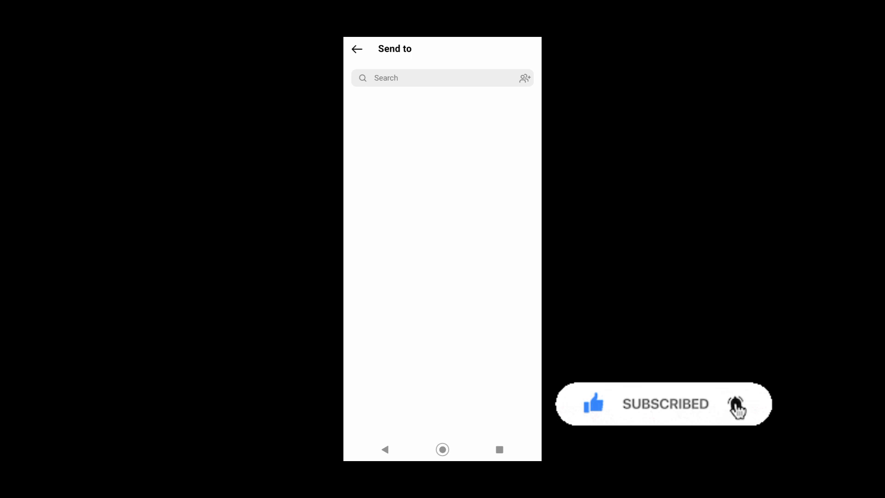